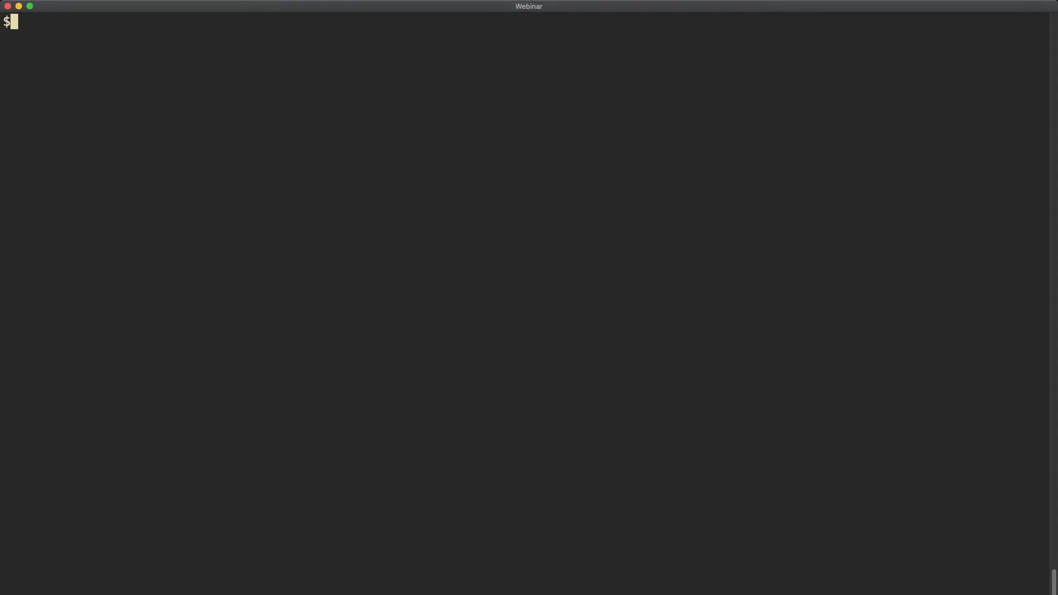
Run likwid-topology to print CPU details and the hardware thread table for two 8-core sockets.
text(lik)
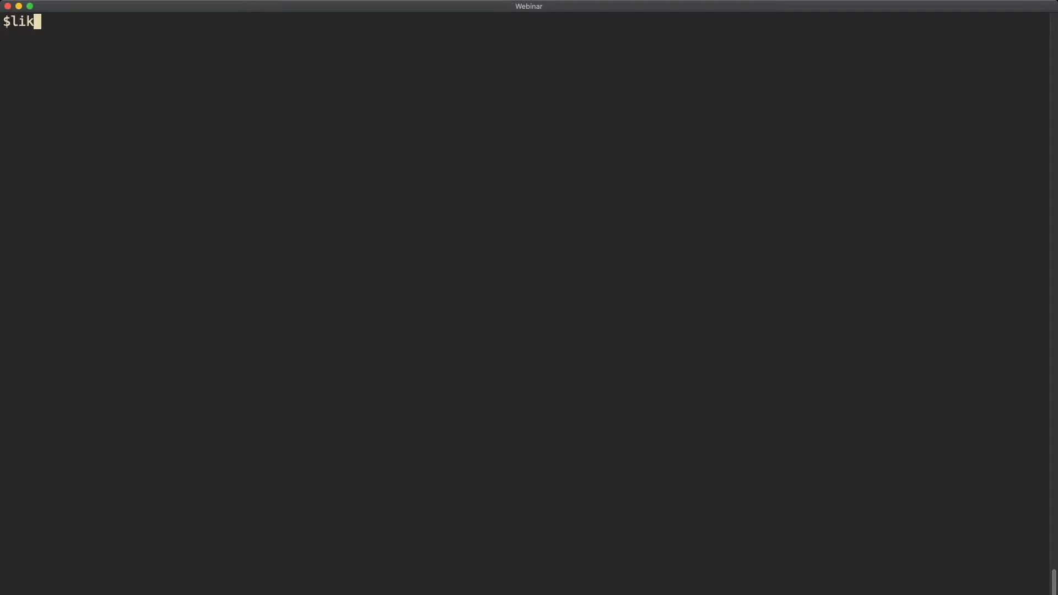
text(wid-to)
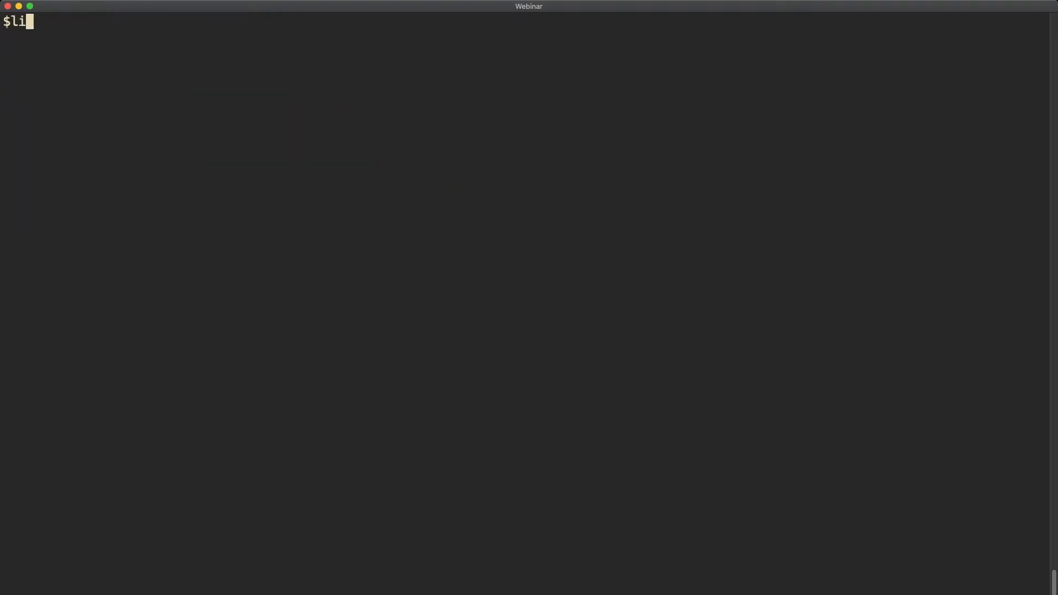
text(kwid-topology)
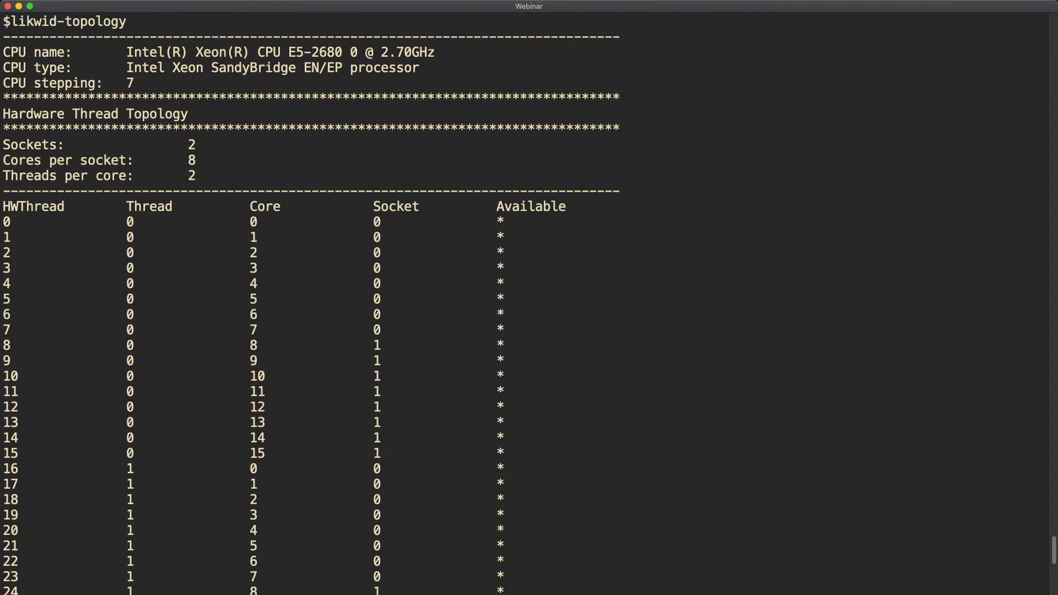
double_click(38, 53)
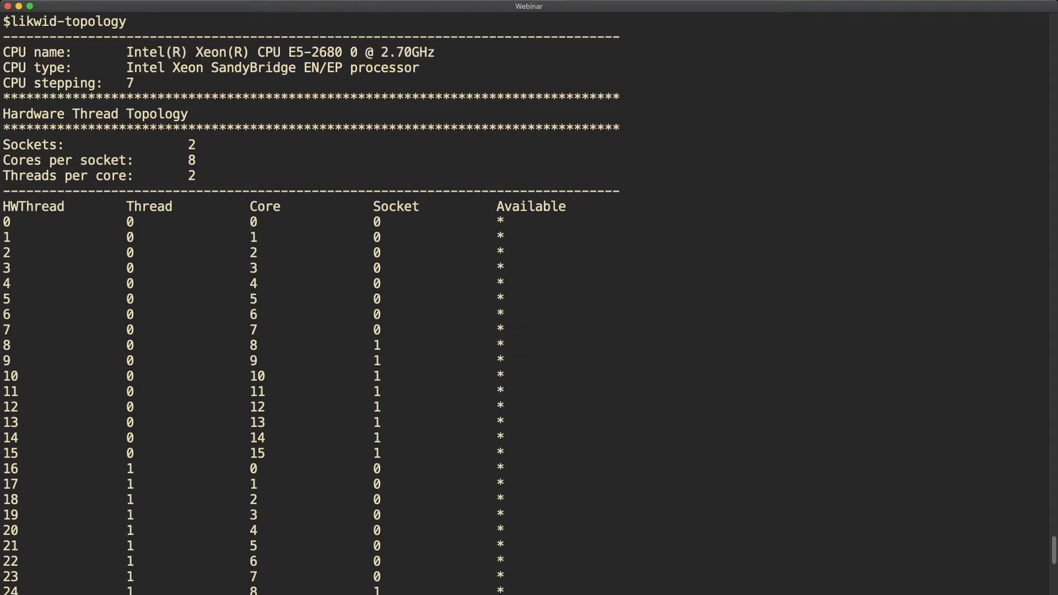
double_click(37, 67)
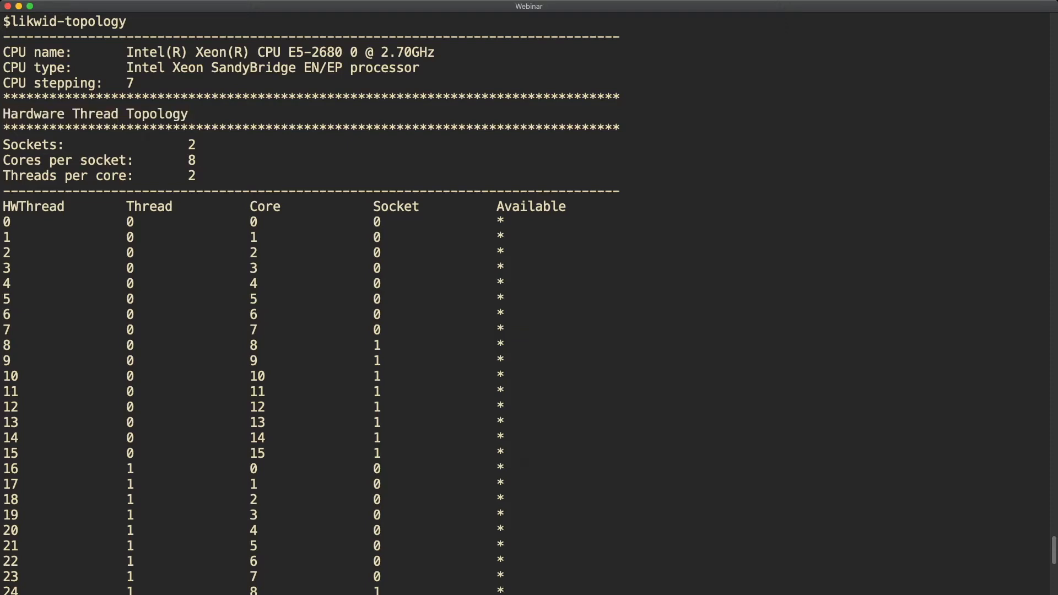
double_click(530, 206)
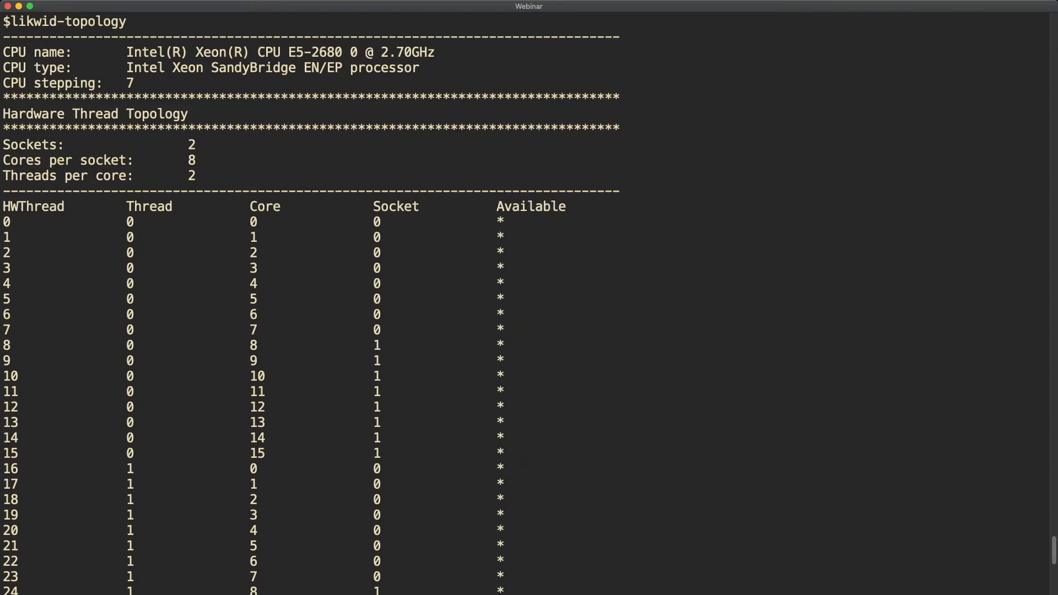
Scroll through the Cache and NUMA Topology sections, highlighting the Cache Topology heading.
scroll(down, 3)
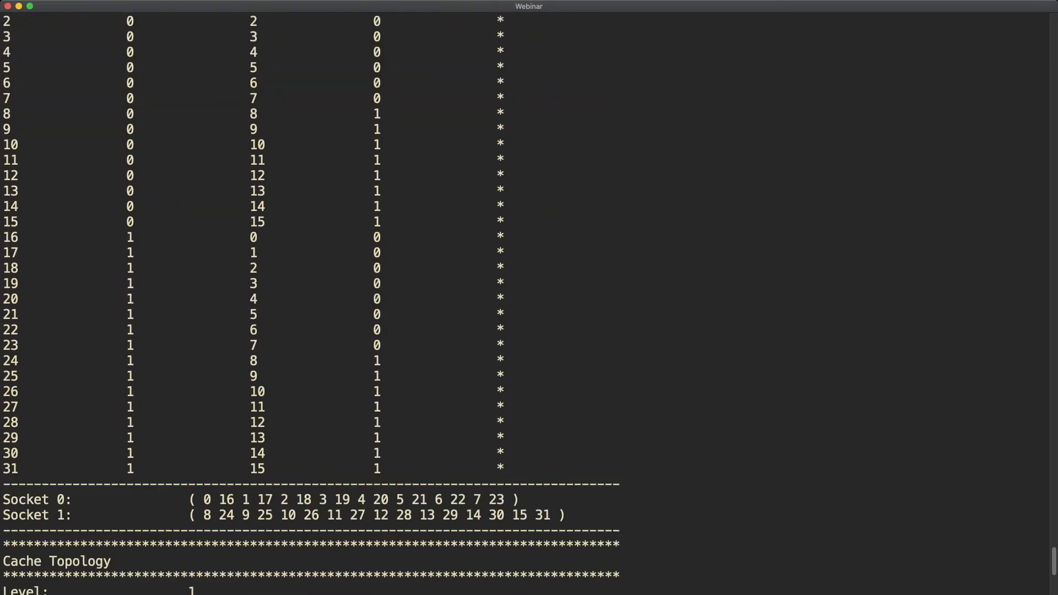
scroll(down, 3)
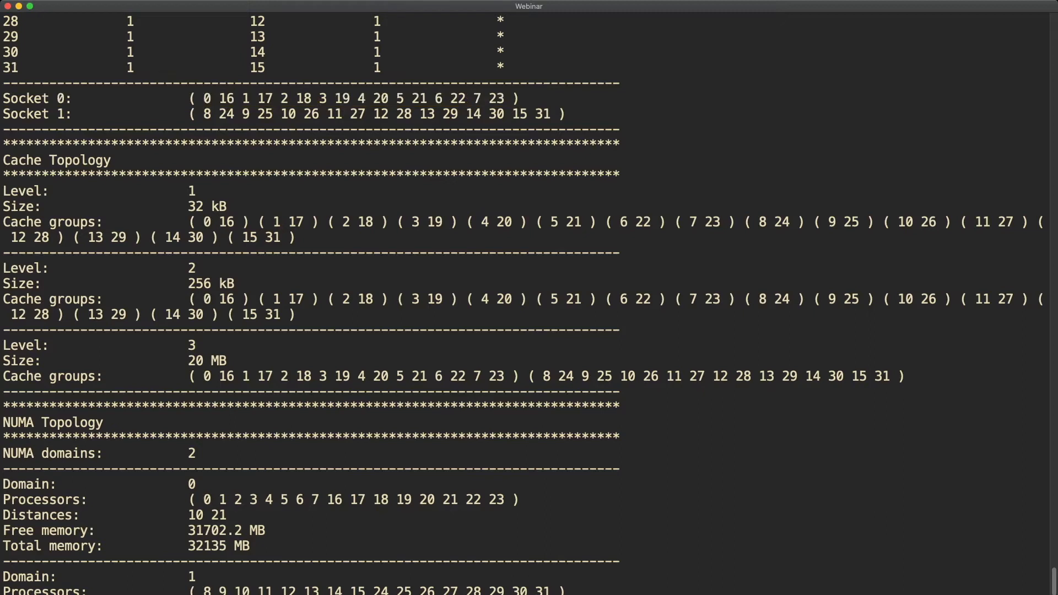
double_click(13, 160)
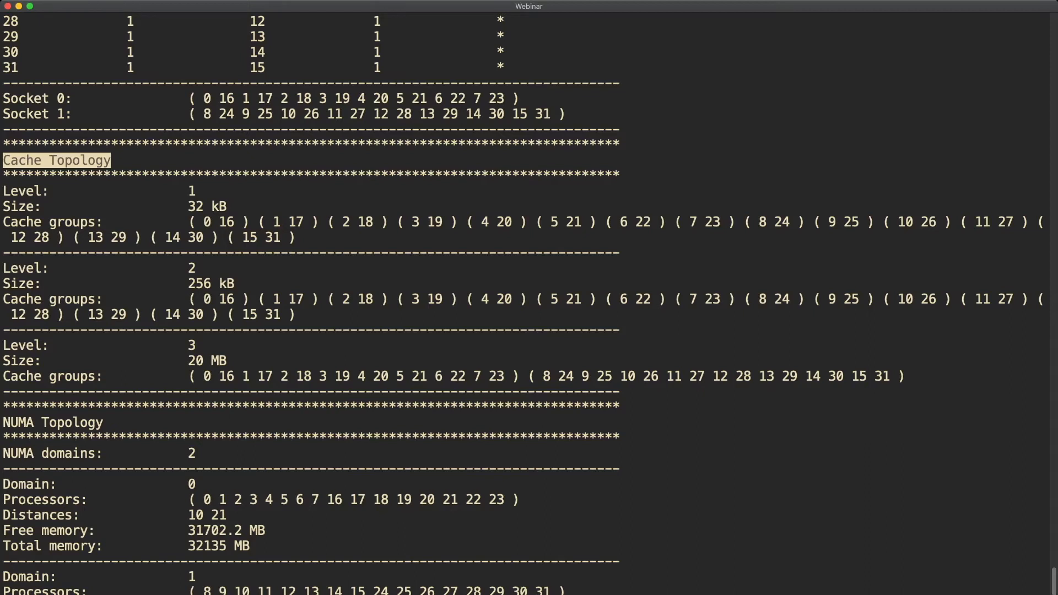
scroll(down, 3)
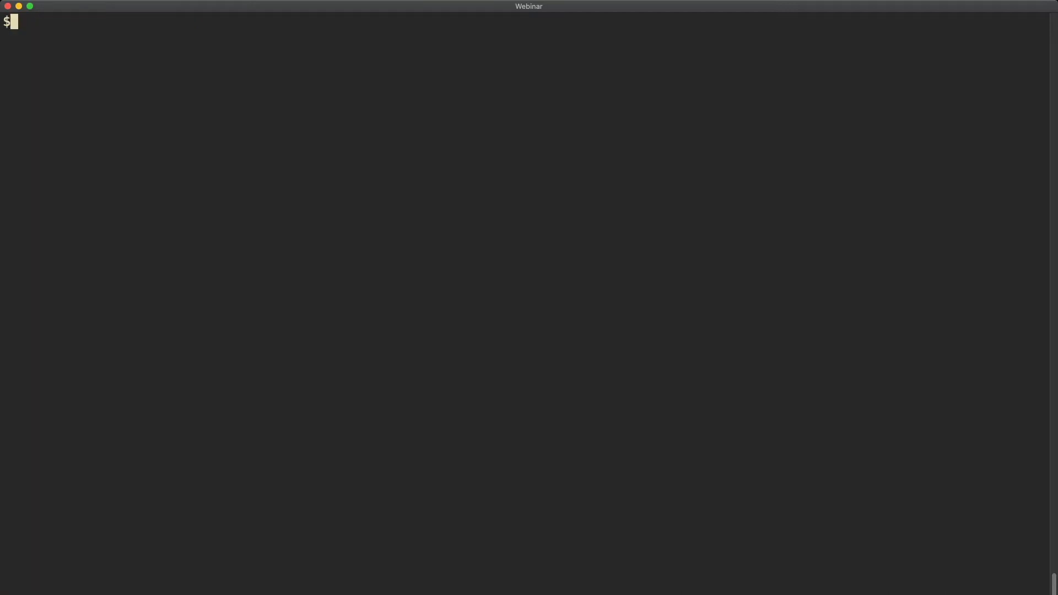
text(likwid-)
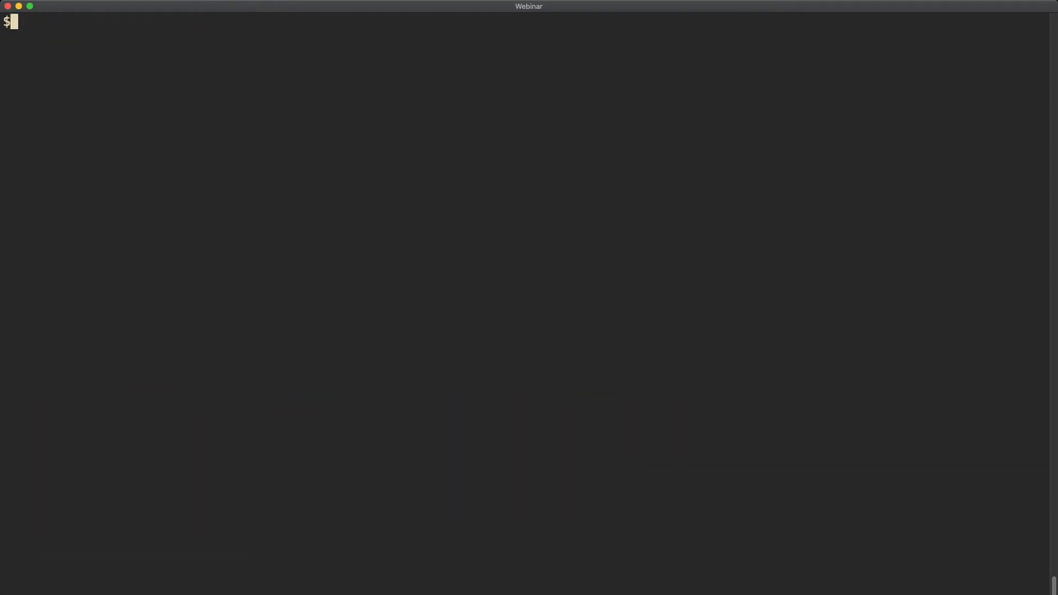
text(likwid-top)
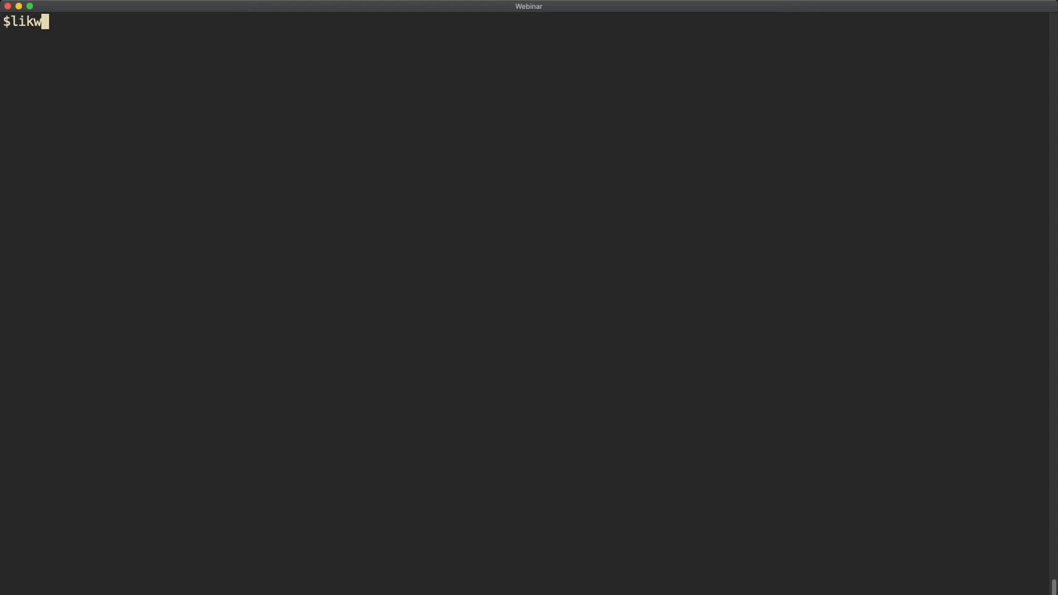
Type 'likwid-topology ' on a fresh prompt without running it.
text(id-topology)
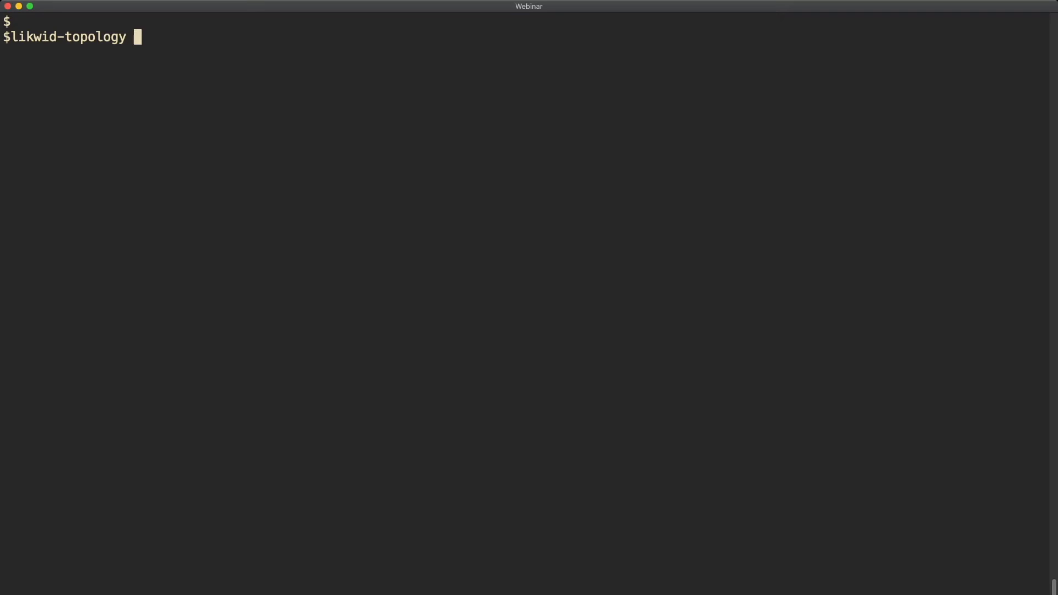
Run likwid-topology with -o sandybridge.json to save the topology as JSON.
text(-o)
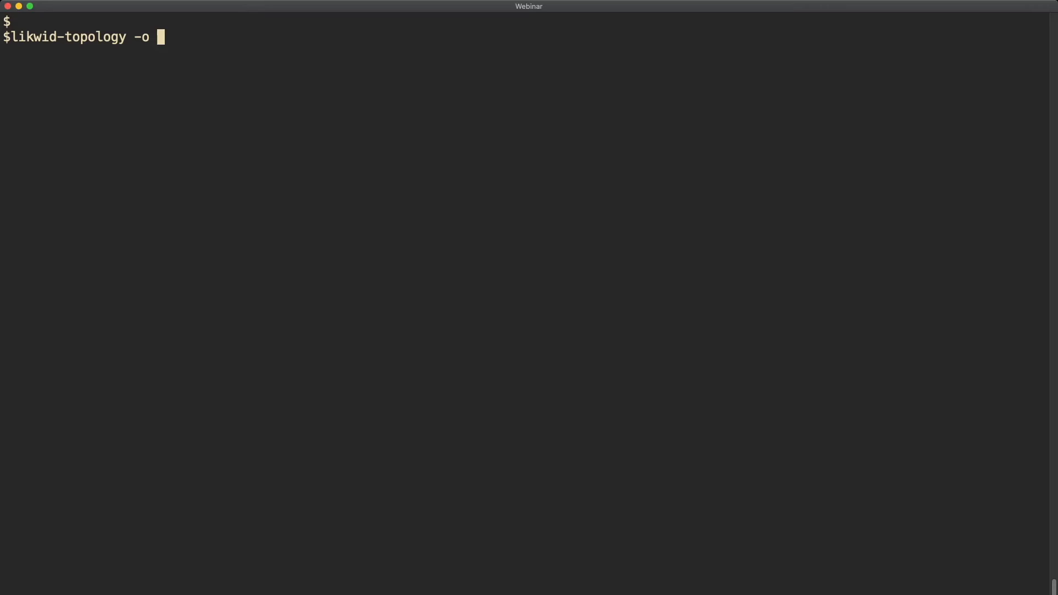
text(sandybridge)
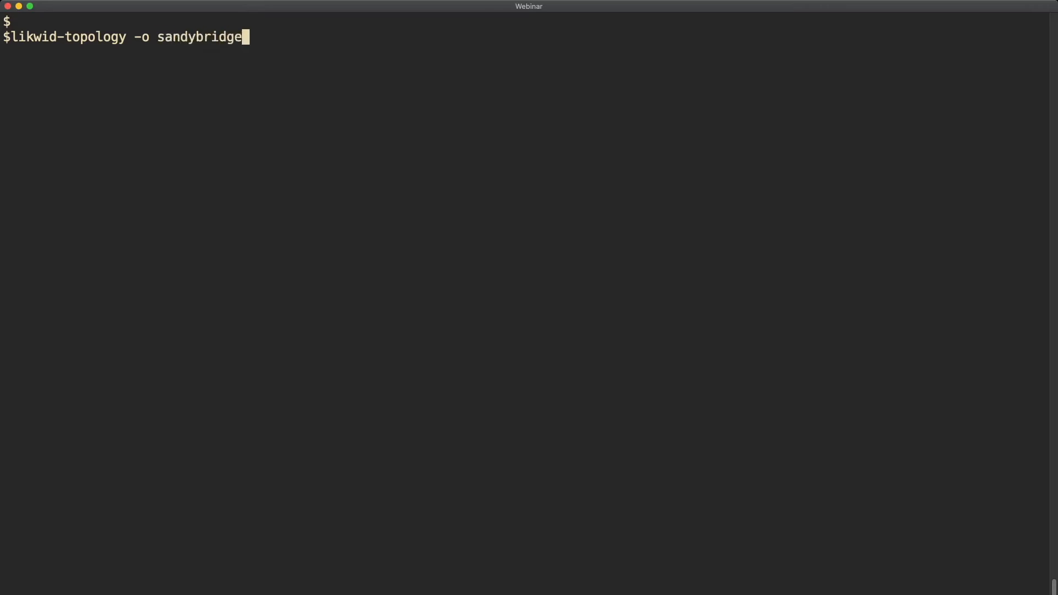
text(.j)
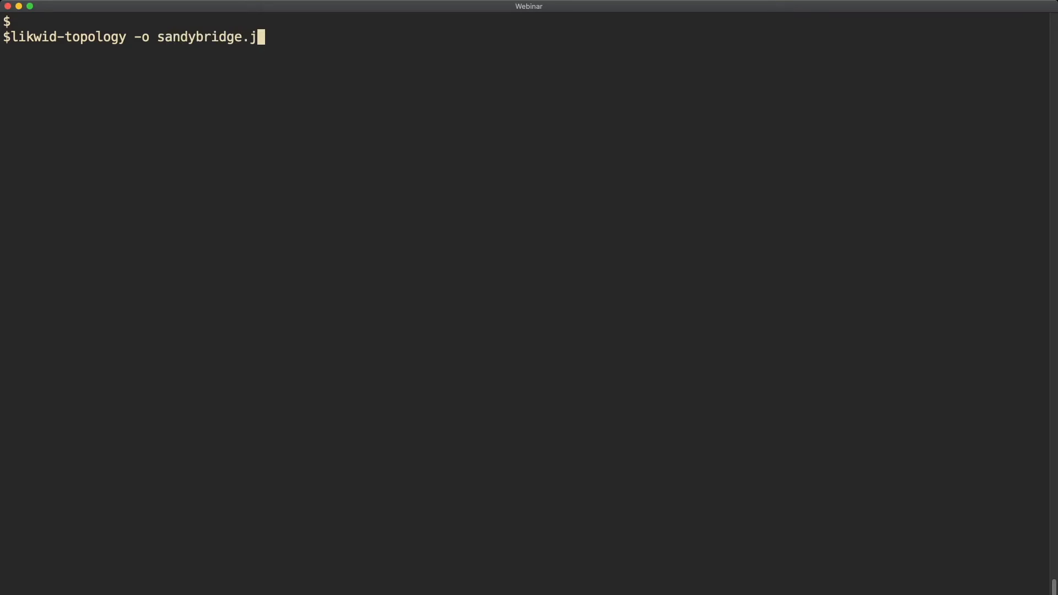
text(son)
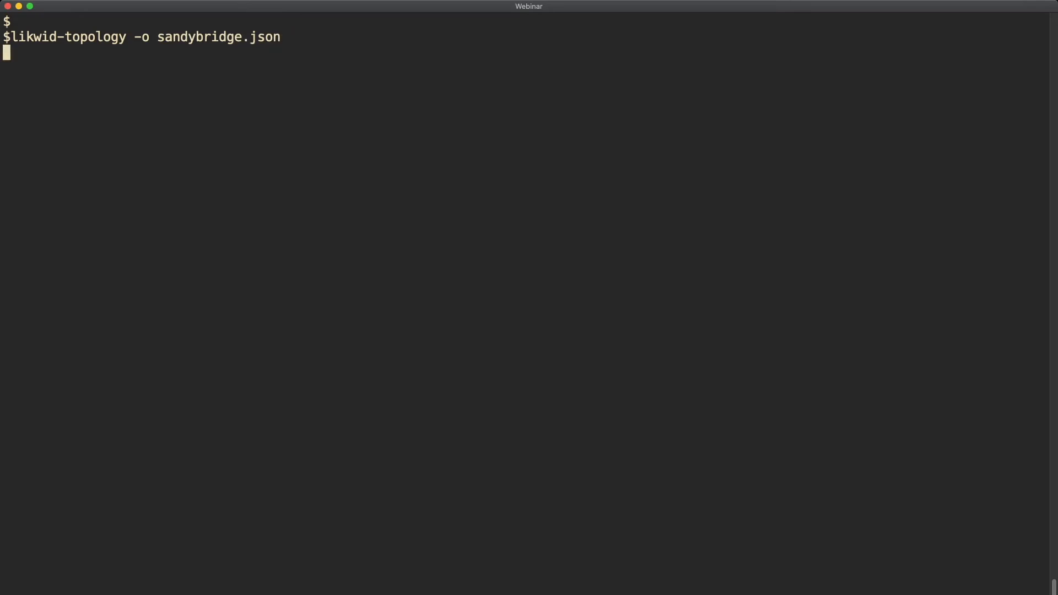
Open sandybridge.json in vim.
text(vi)
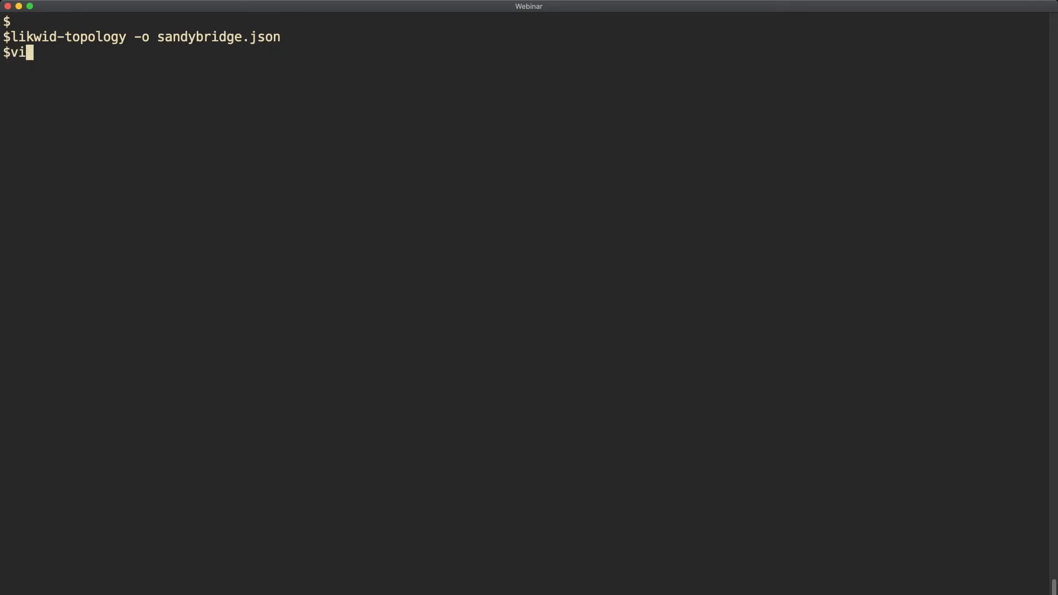
text(m sandy)
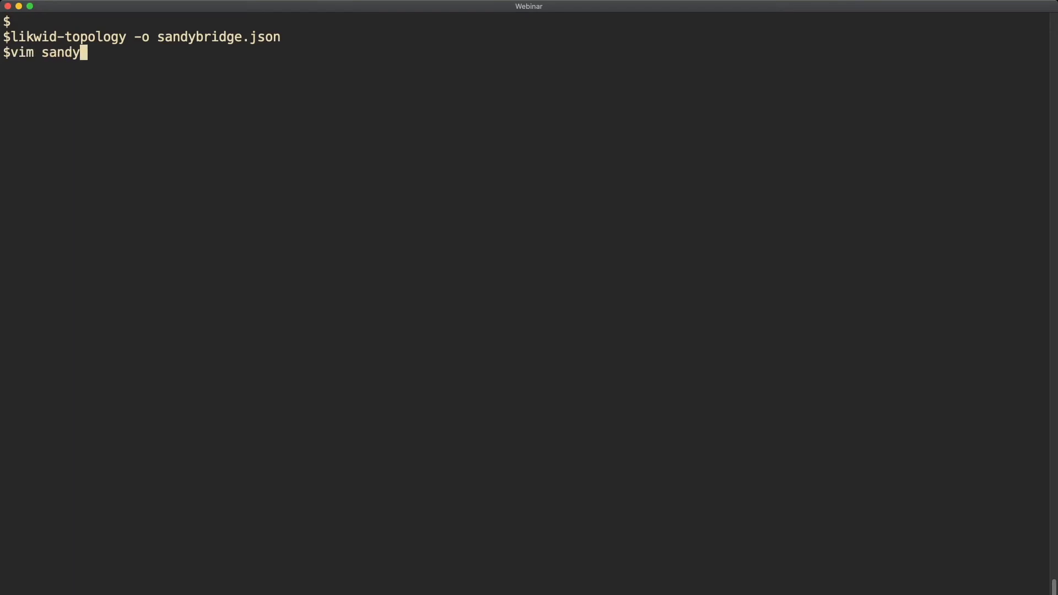
text(bridge.json)
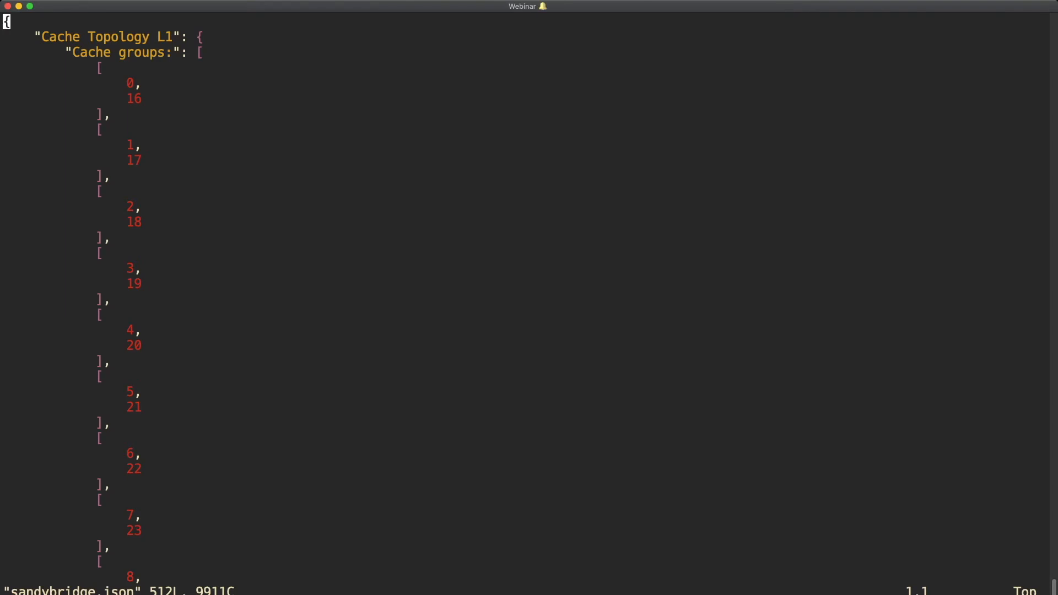
Scroll through the L1 and L2 cache groups in sandybridge.json.
scroll(down, 3)
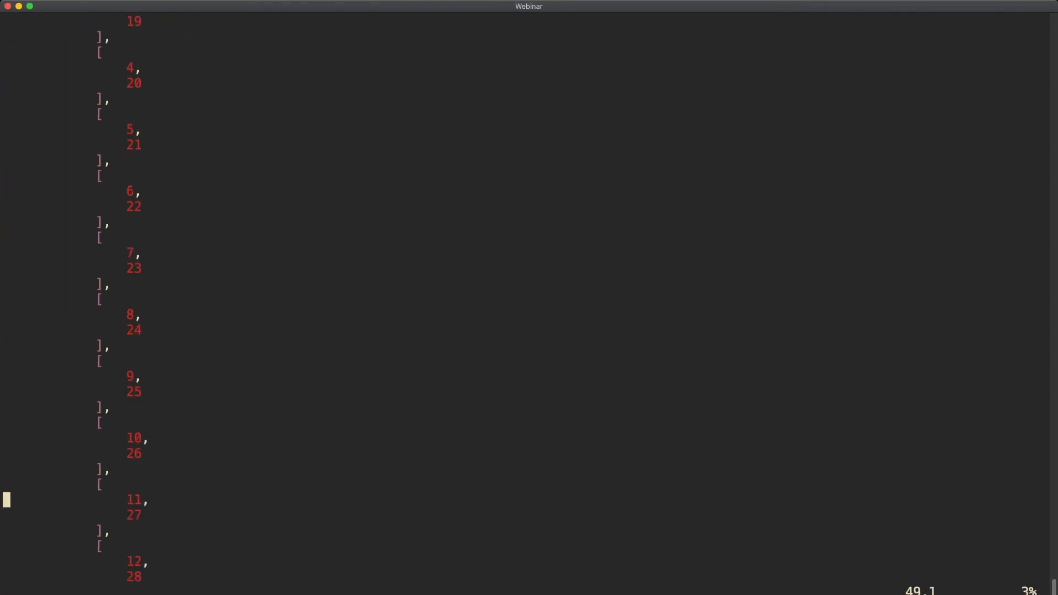
scroll(down, 3)
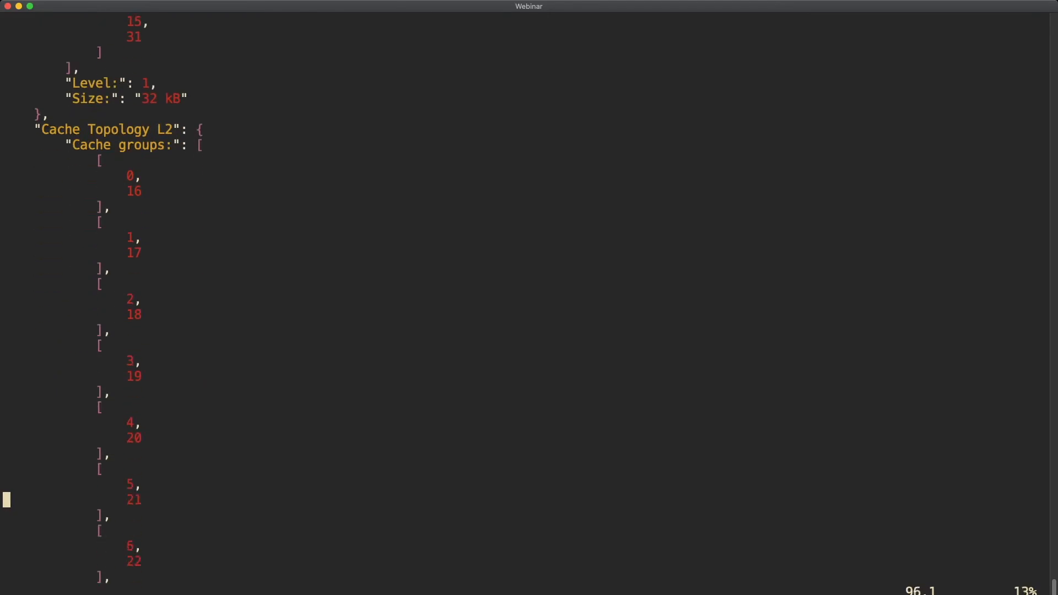
scroll(down, 3)
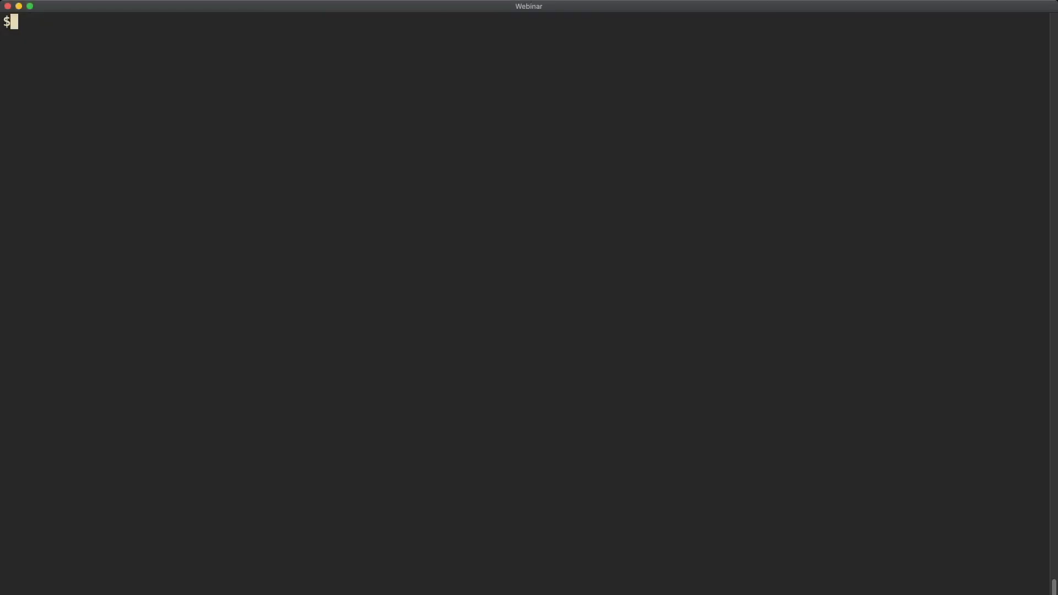
Run likwid-topology -g and scroll through the wrapped ASCII topology diagram.
text(likwid)
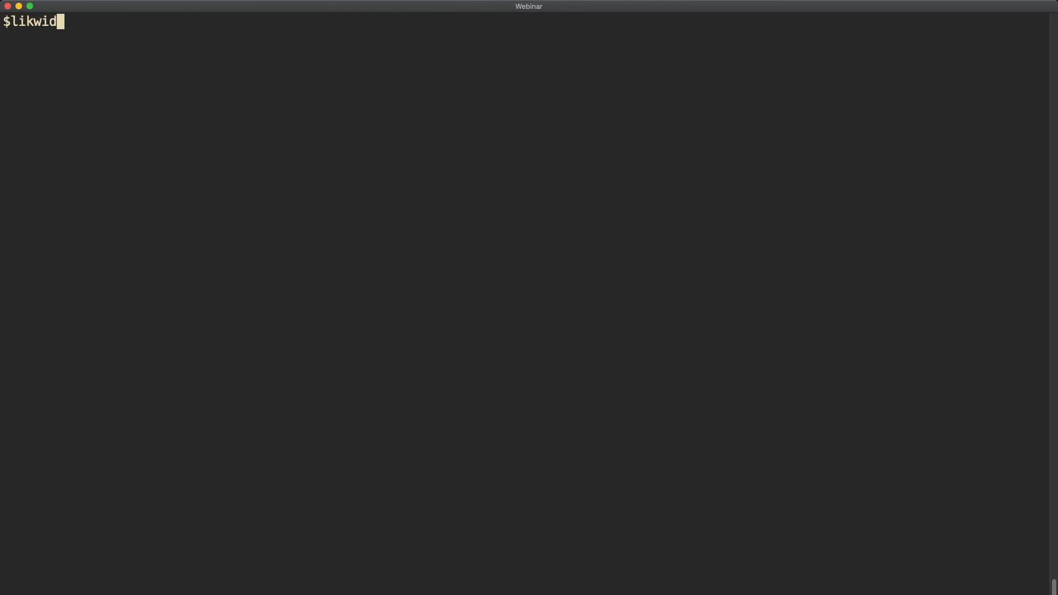
text(-topology)
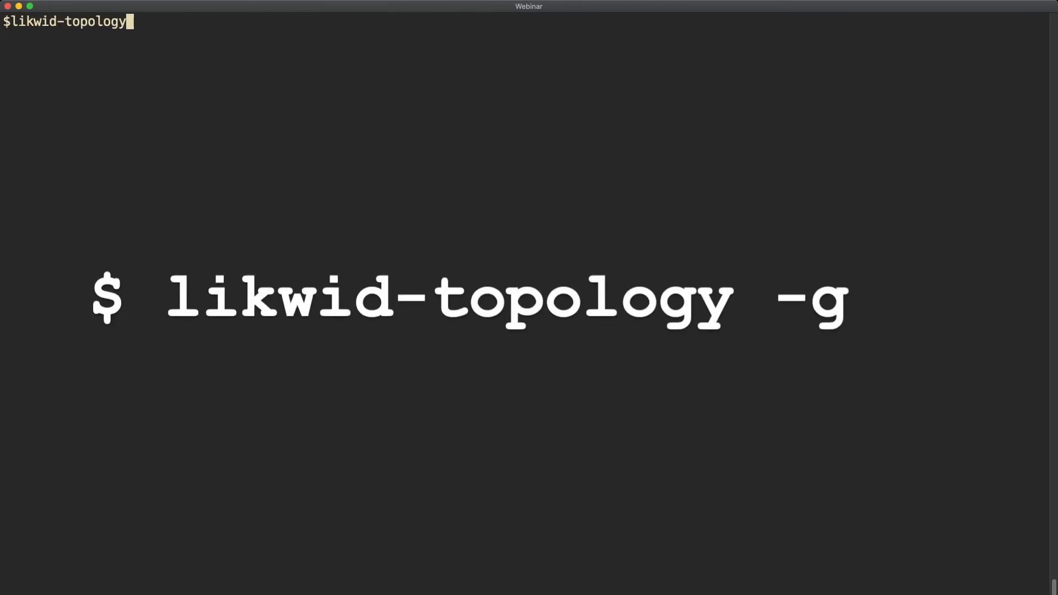
text(-g)
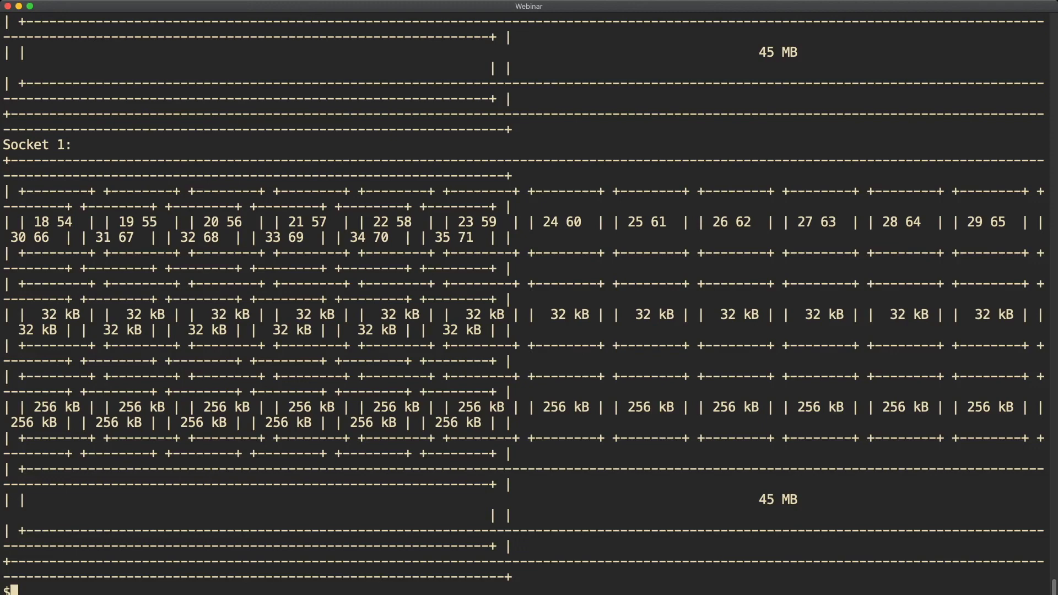
scroll(down, 3)
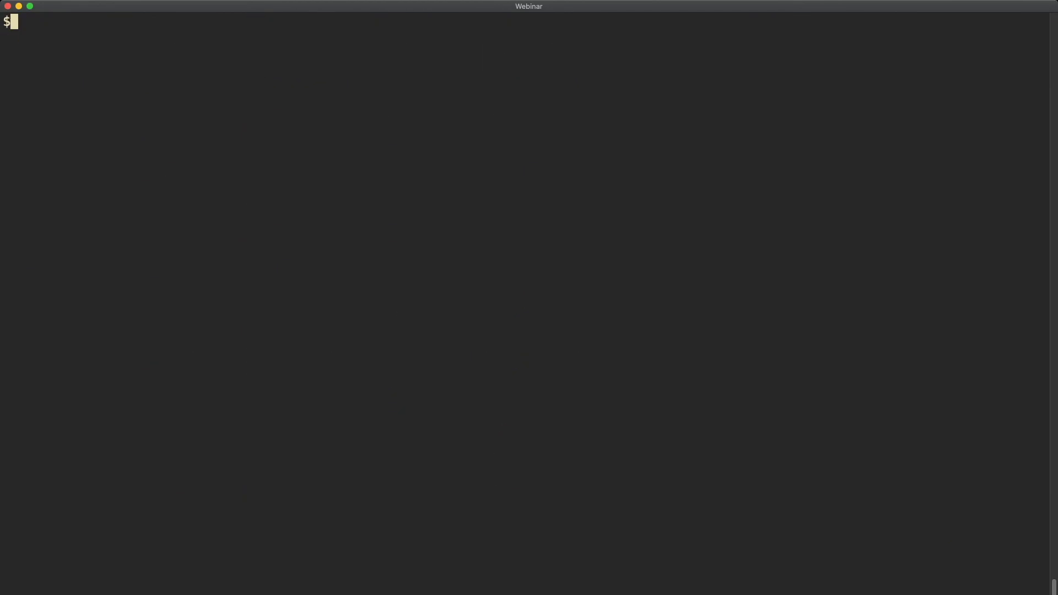
Pipe likwid-topology -g through less -S, view the unwrapped diagram, then quit less.
text(likwid-topology -g | l)
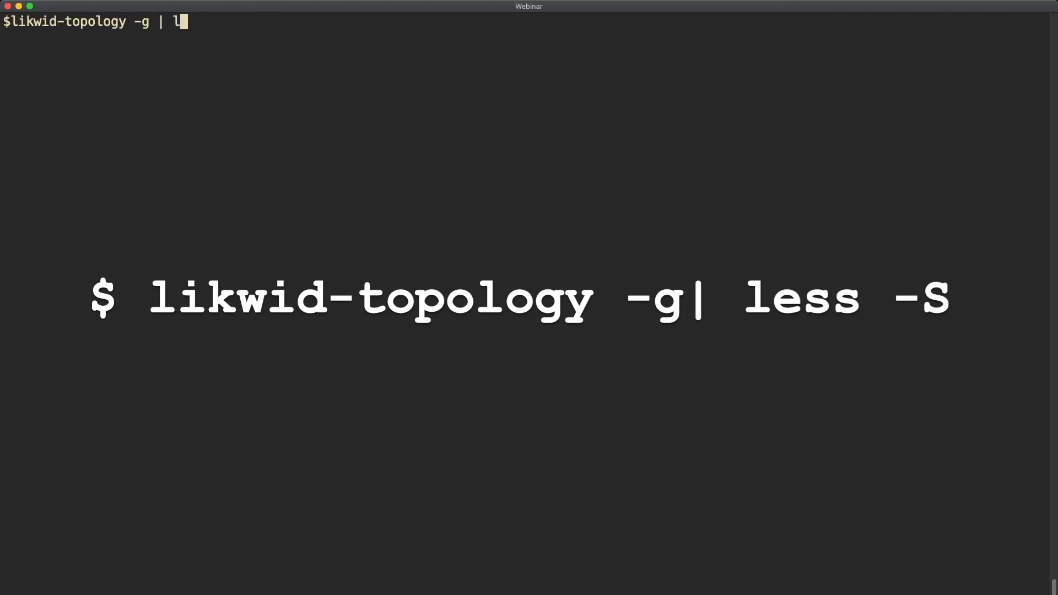
text(ess -S)
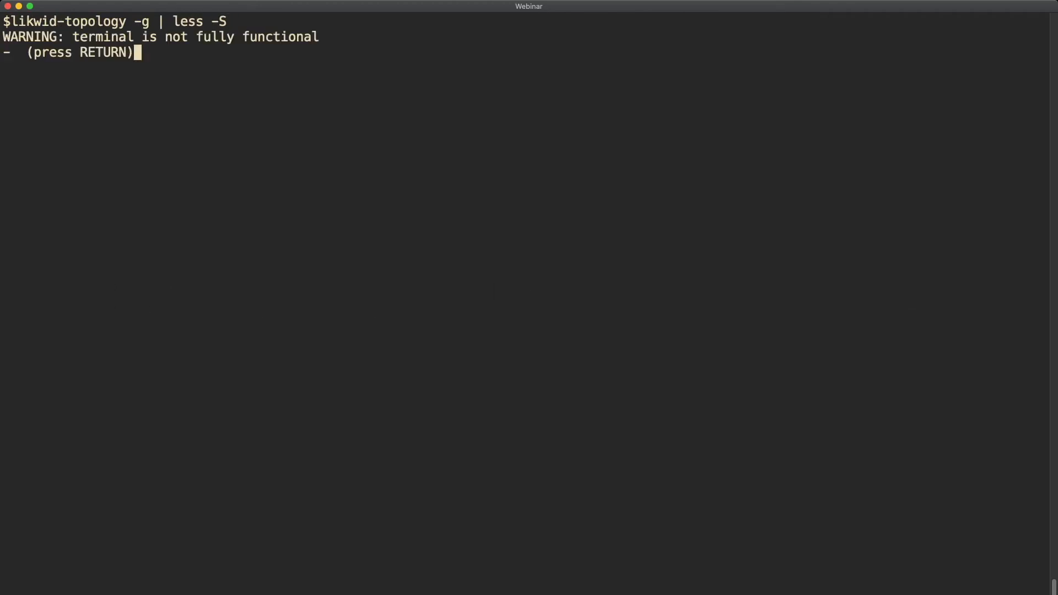
key(Return)
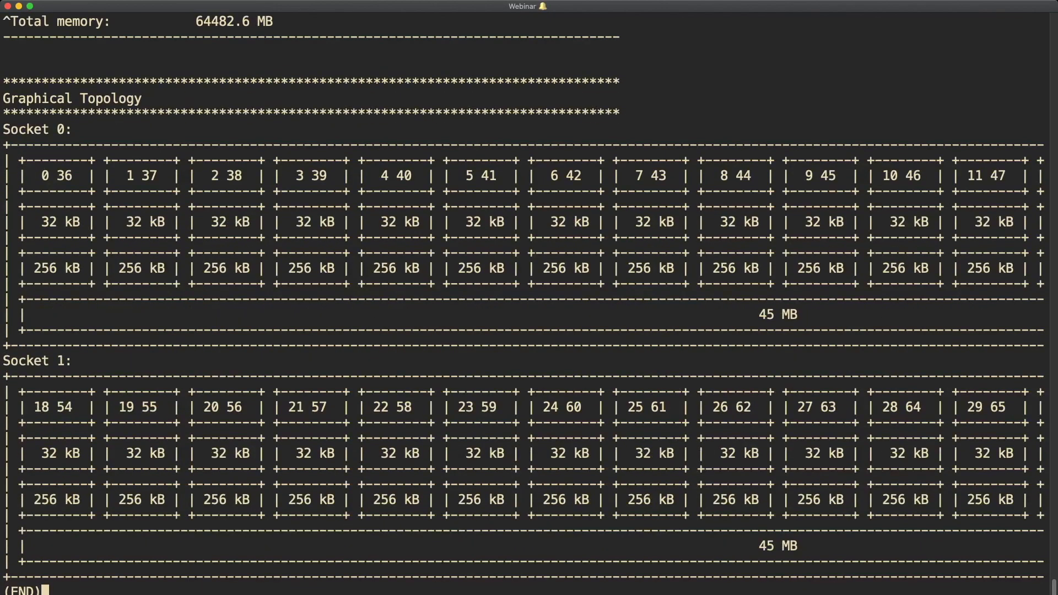
key(q)
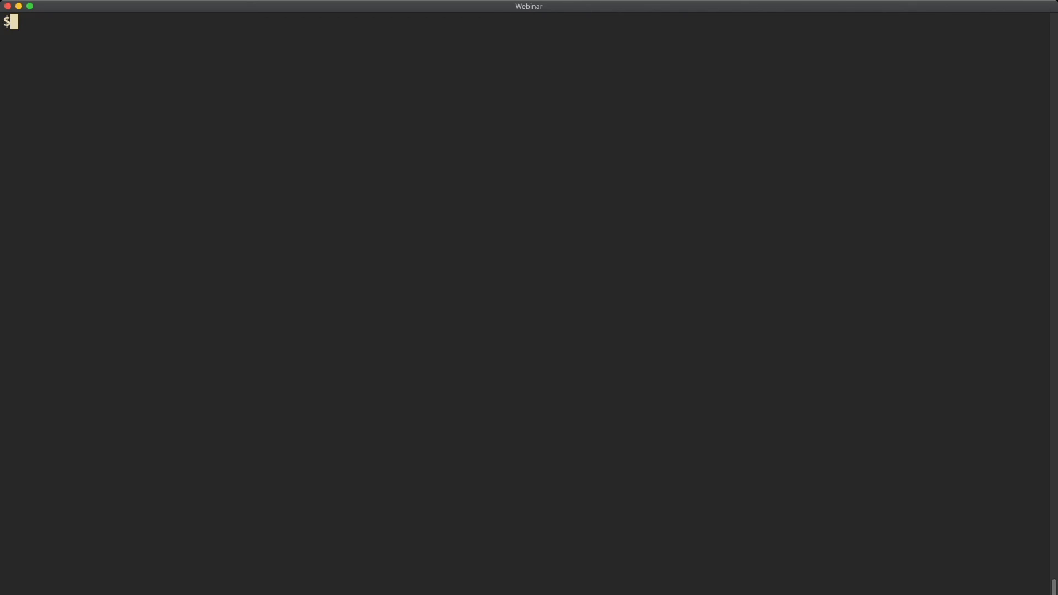